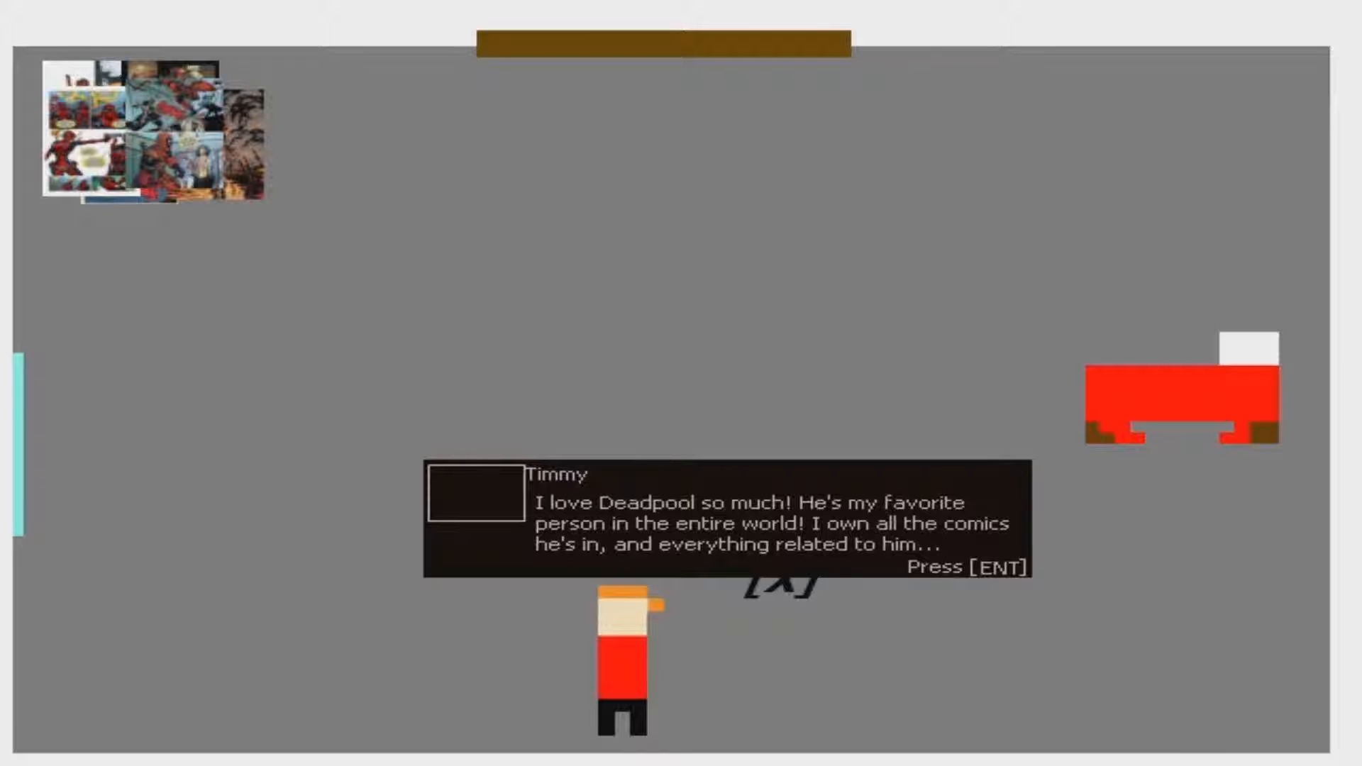
- Hear Timmy's opening line about loving Deadpool, then his comment on his comic collection
key("enter")
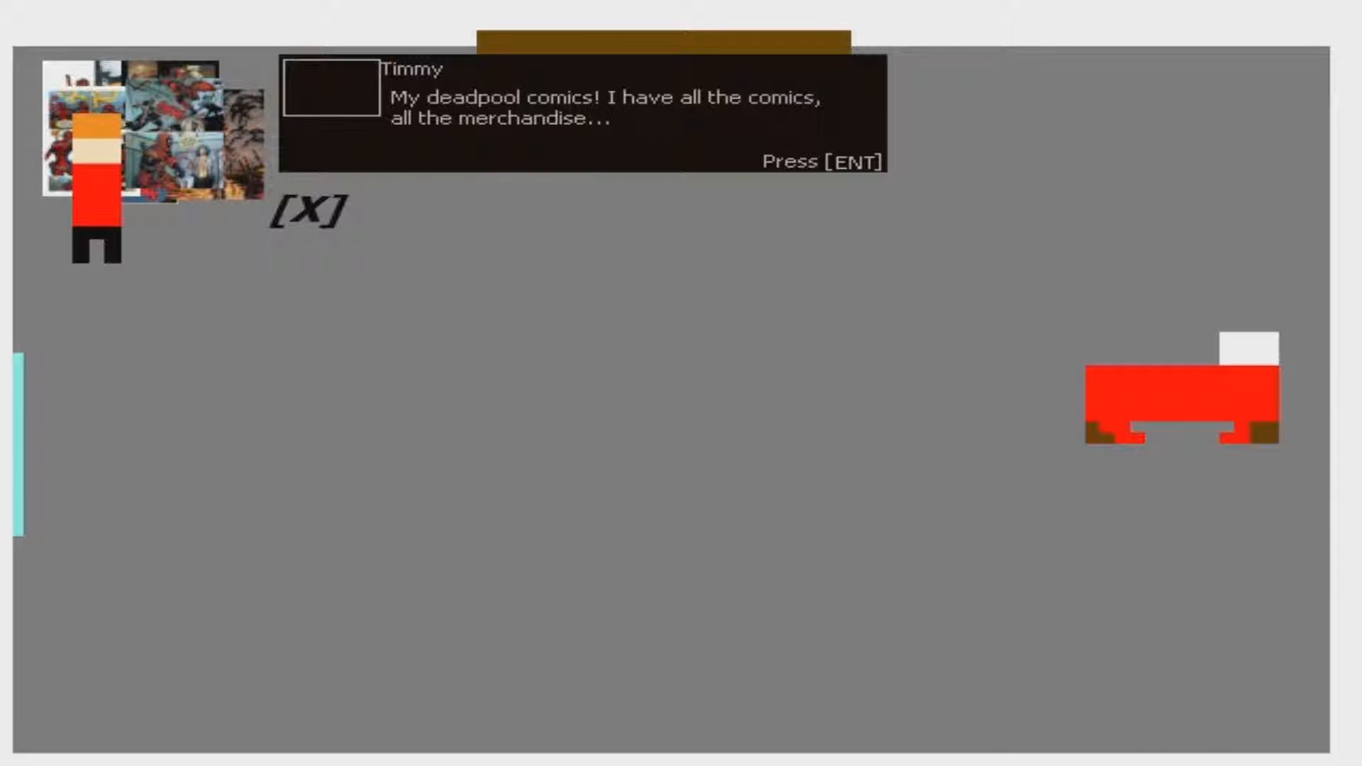
key("enter")
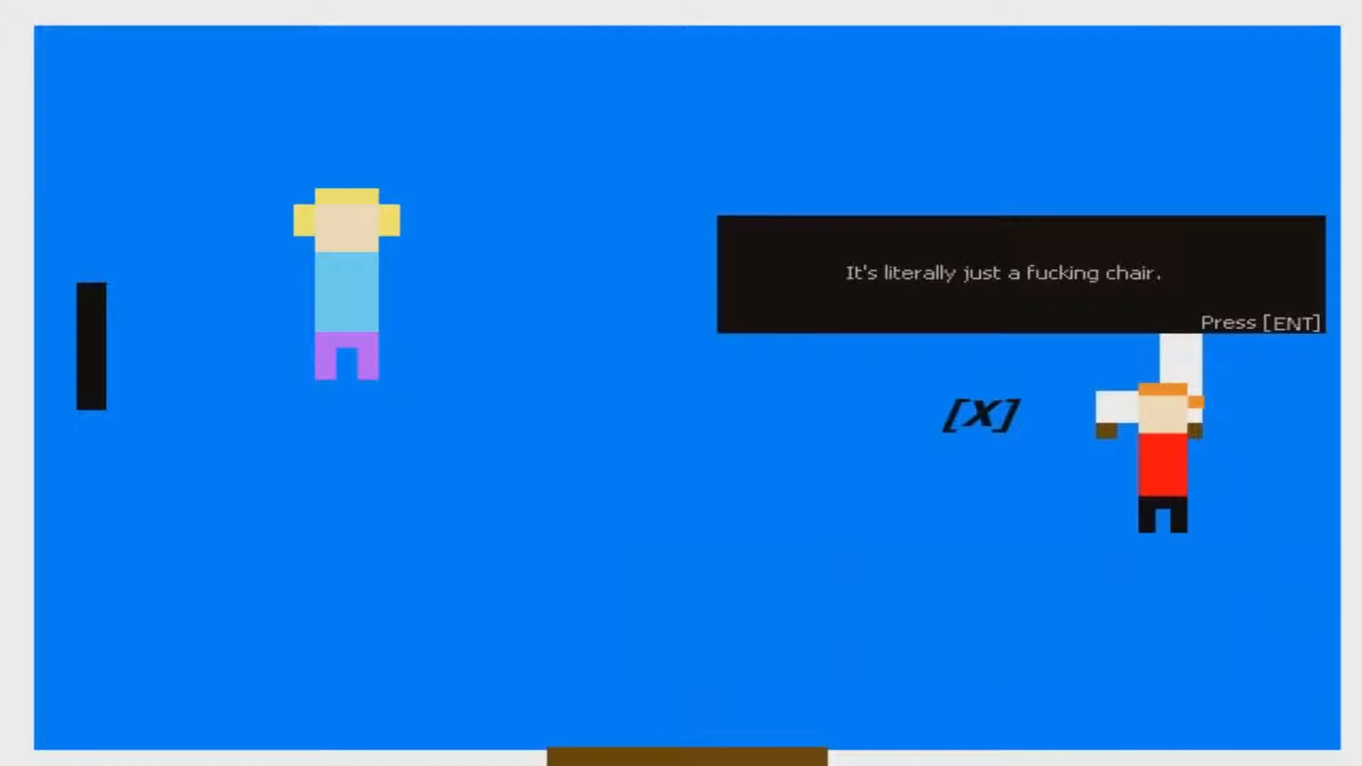
- Dismiss Timmy's chair and dark-object remarks, then his outburst and Mom's go-to-your-room order
key("enter")
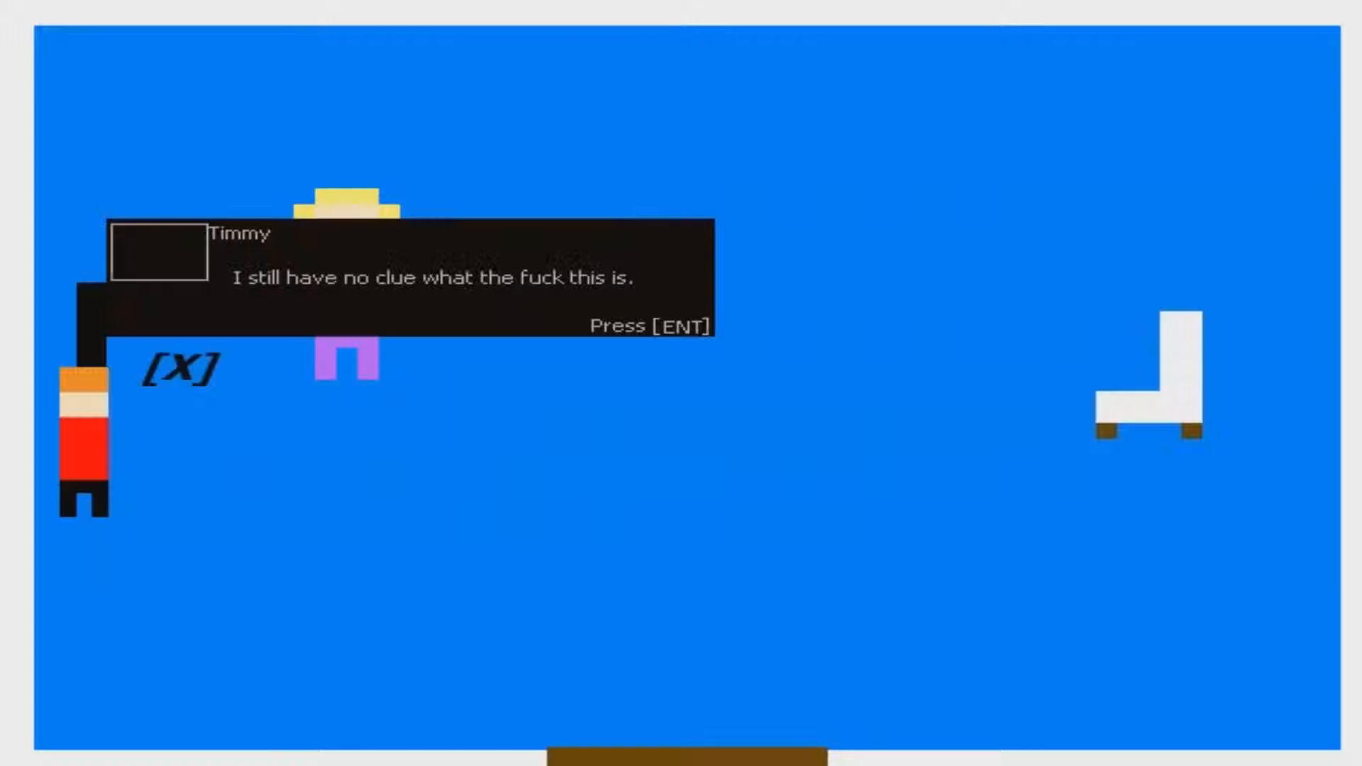
key("enter")
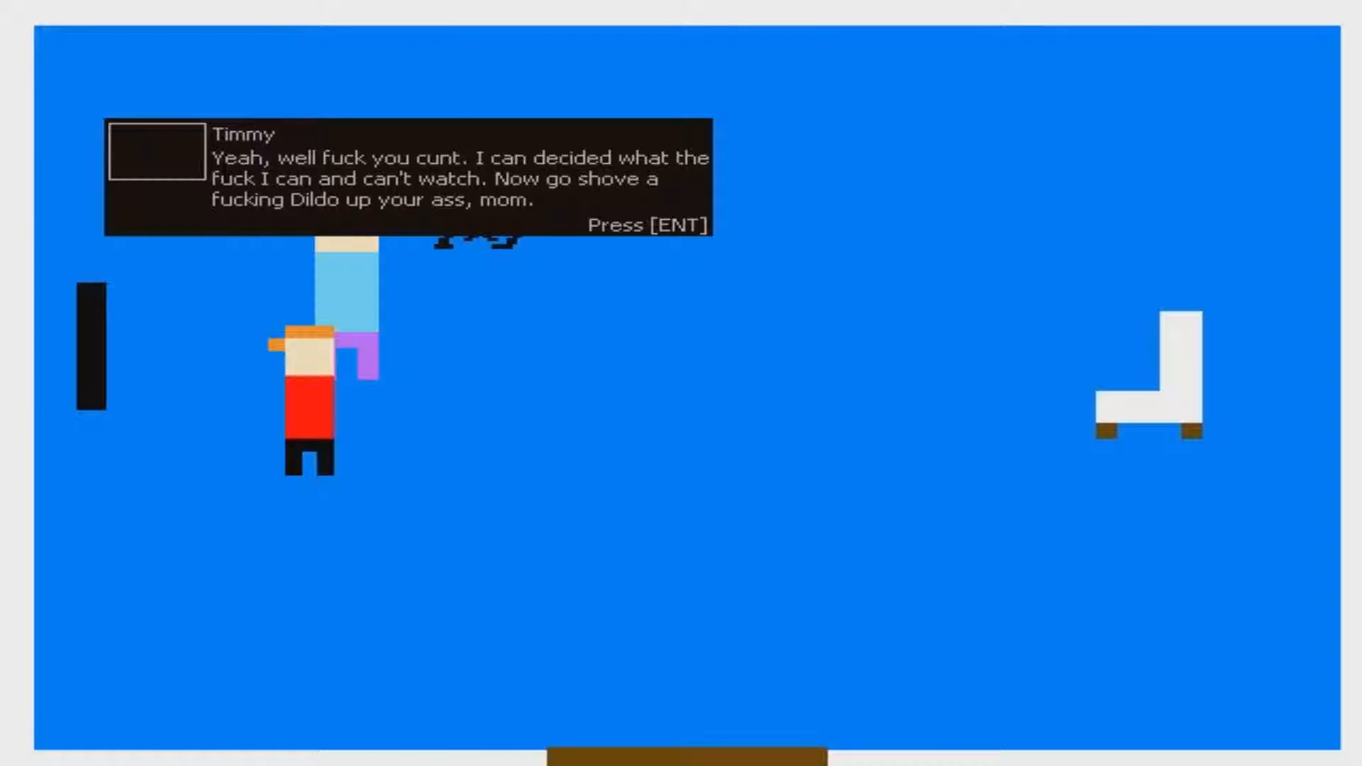
key("enter")
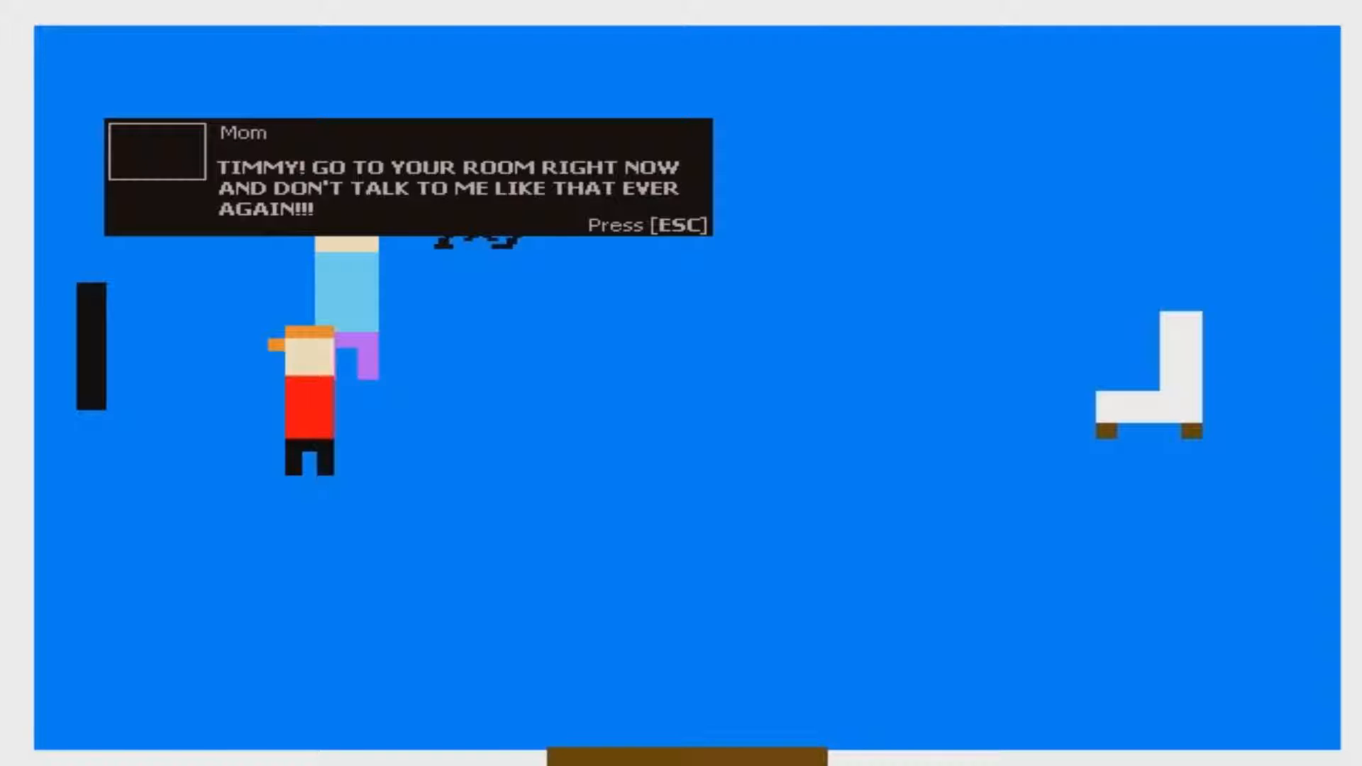
key("Escape")
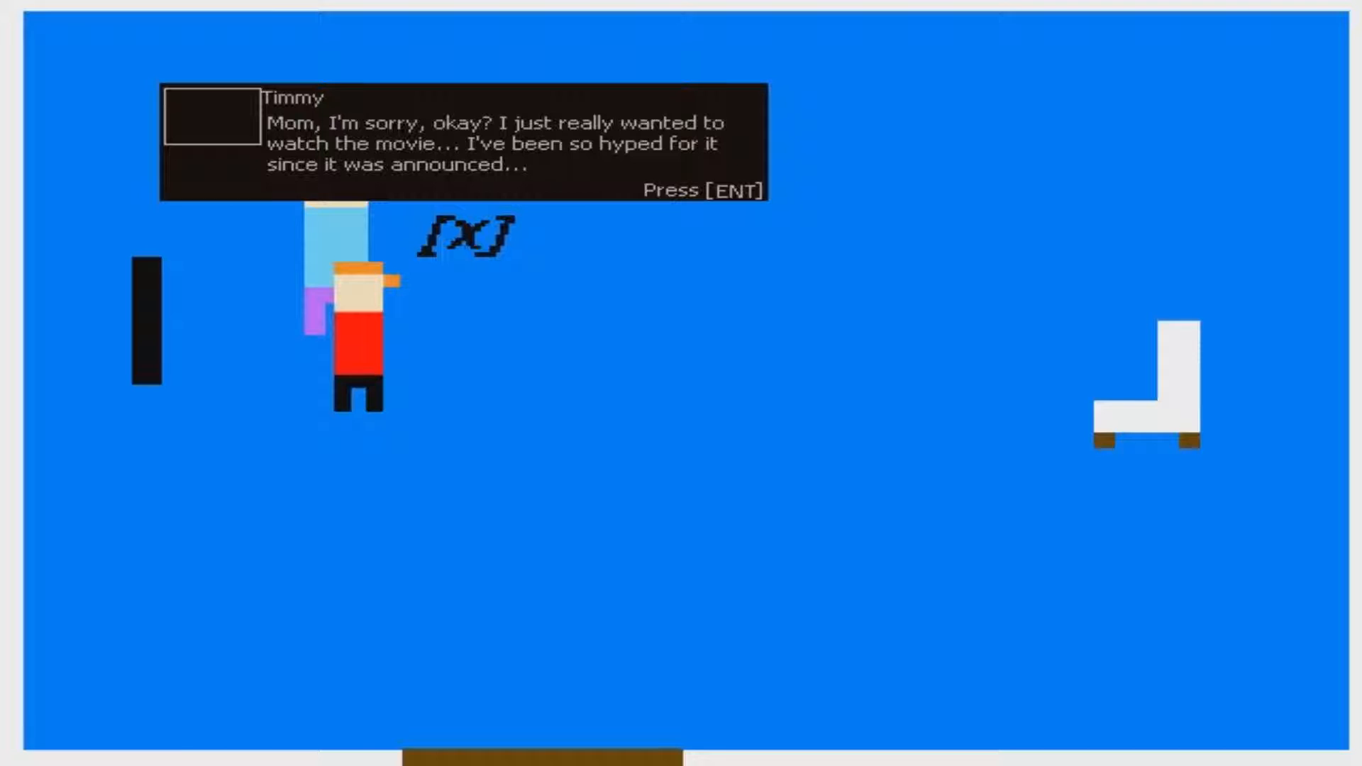
- Get through Timmy's movie apology and Mom's forgiving reply
key("enter")
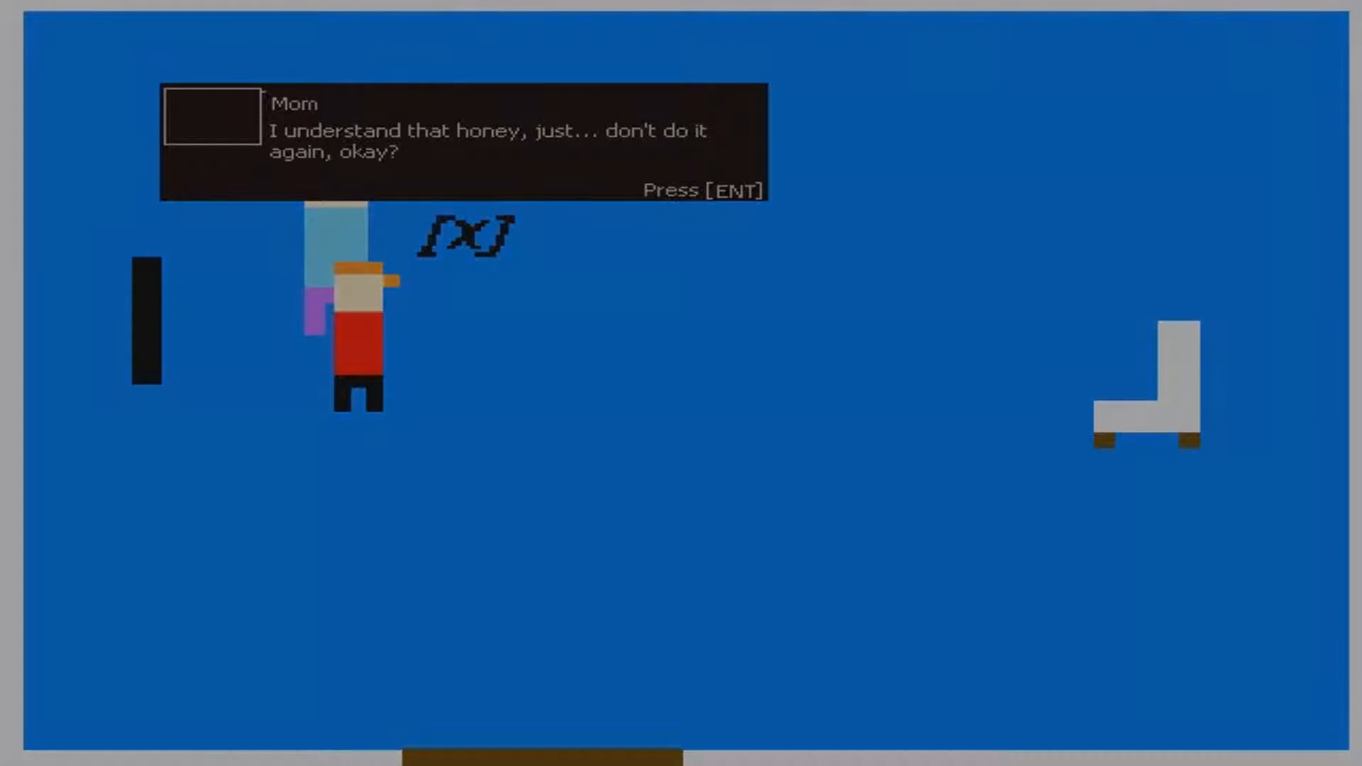
key("enter")
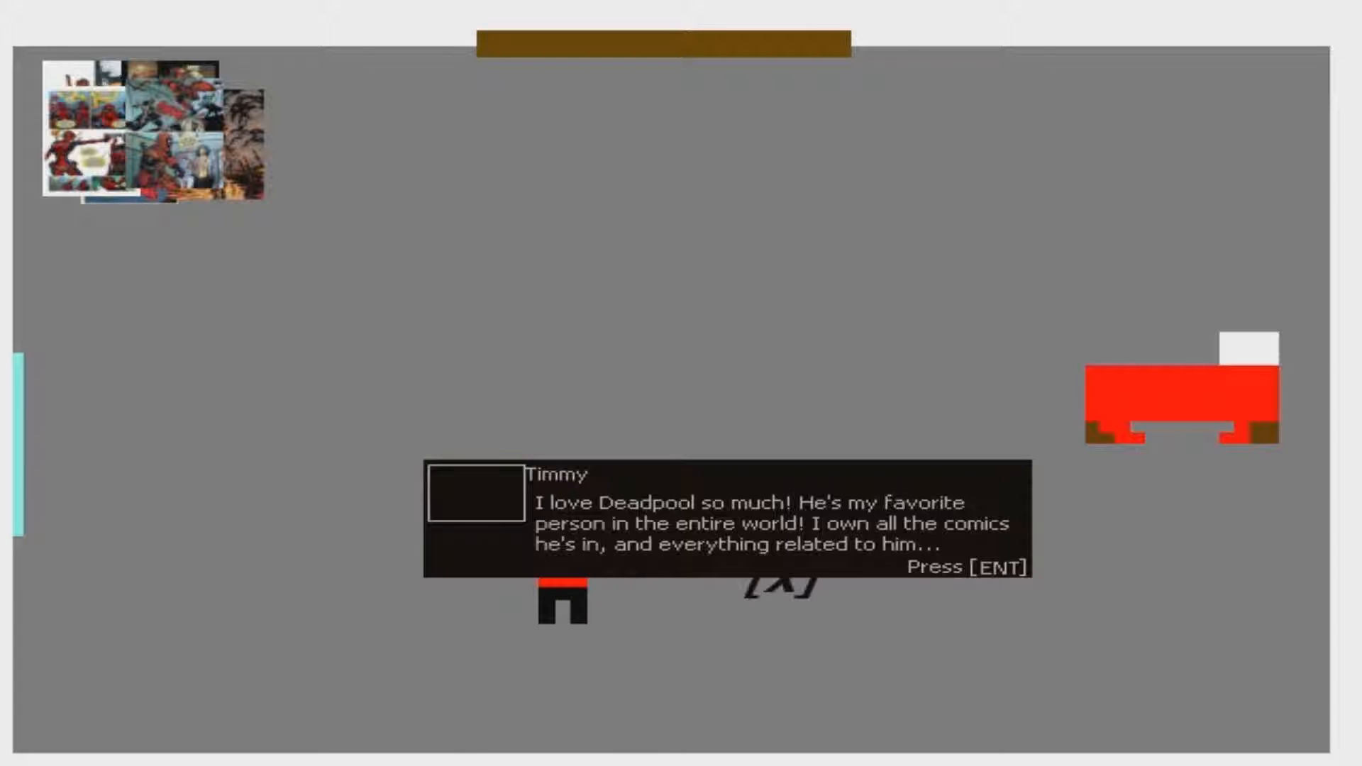
- Replay Timmy's bedroom lines and plan to ask Mom, then his outburst at her
key("enter")
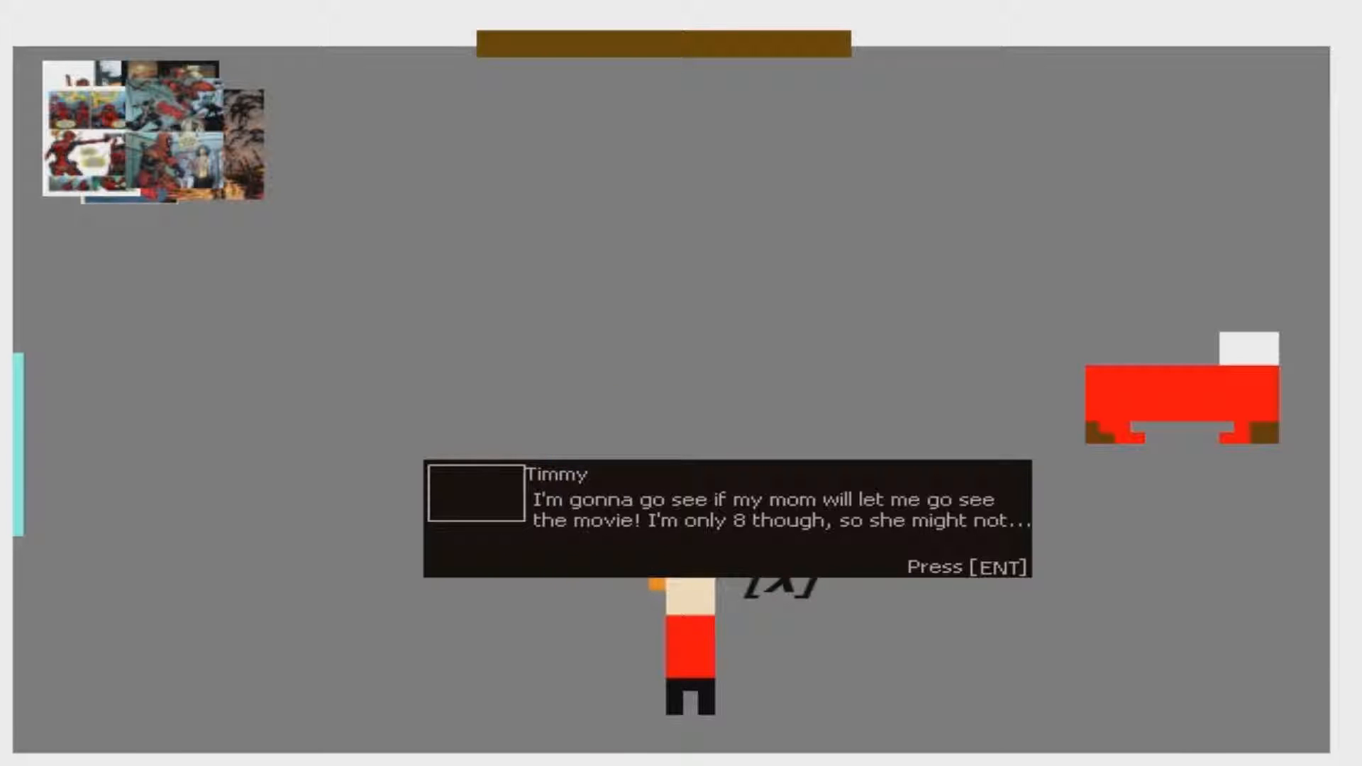
key("enter")
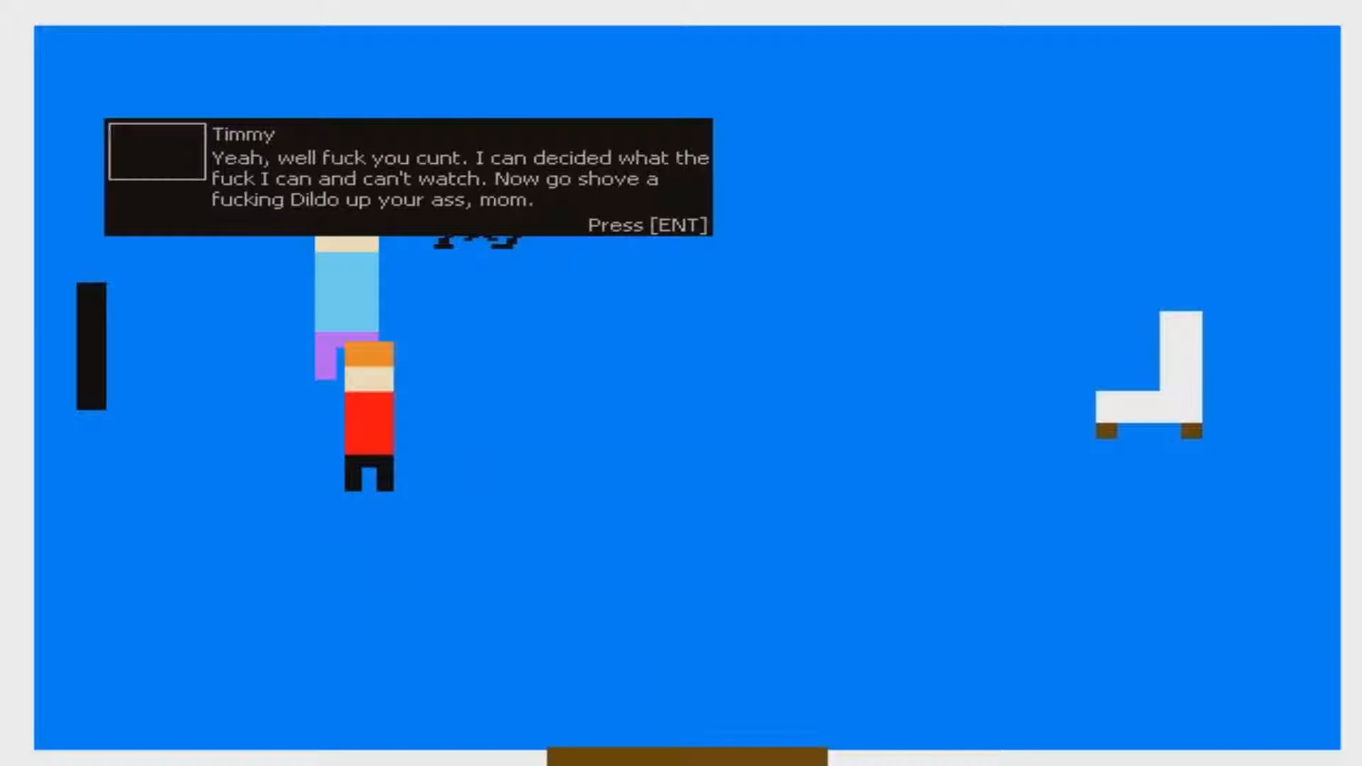
key("enter")
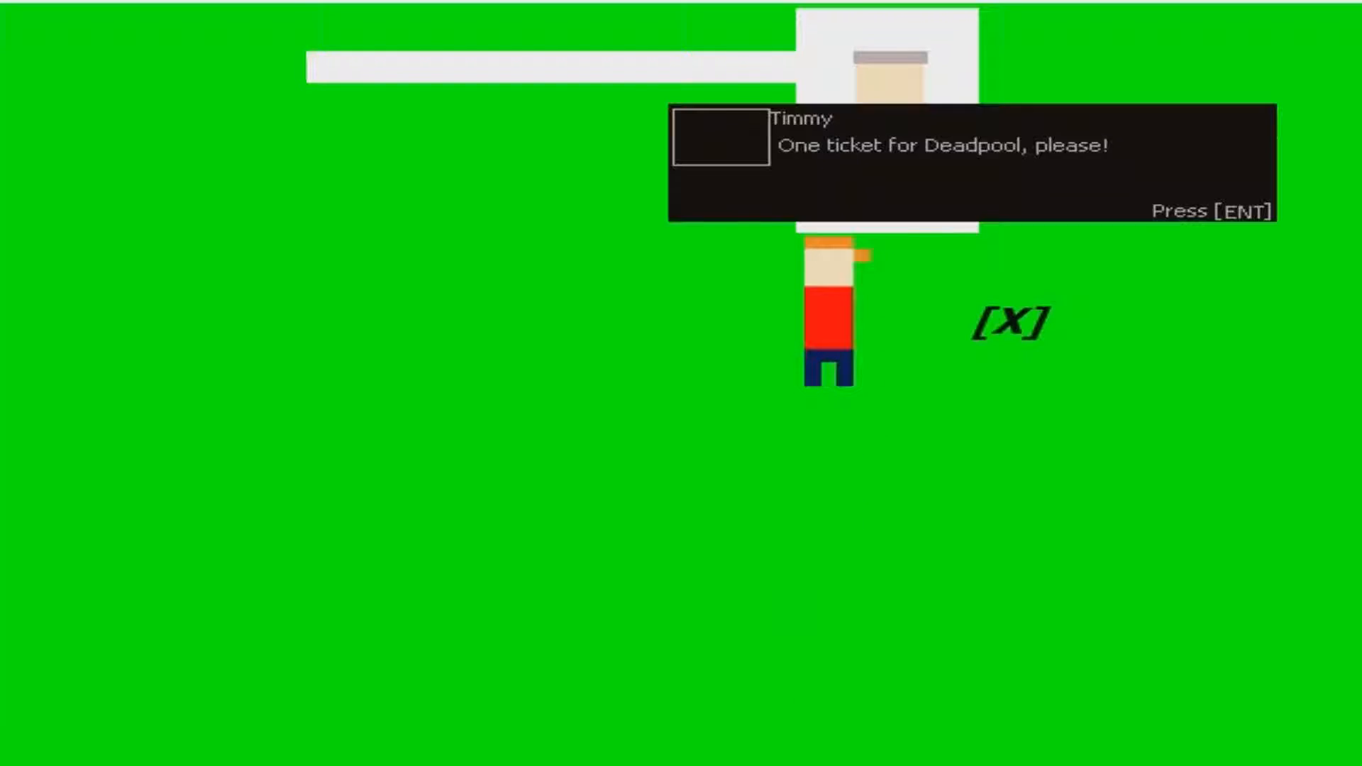
- Continue past Timmy's Deadpool ticket request at the green cinema counter
key("enter")
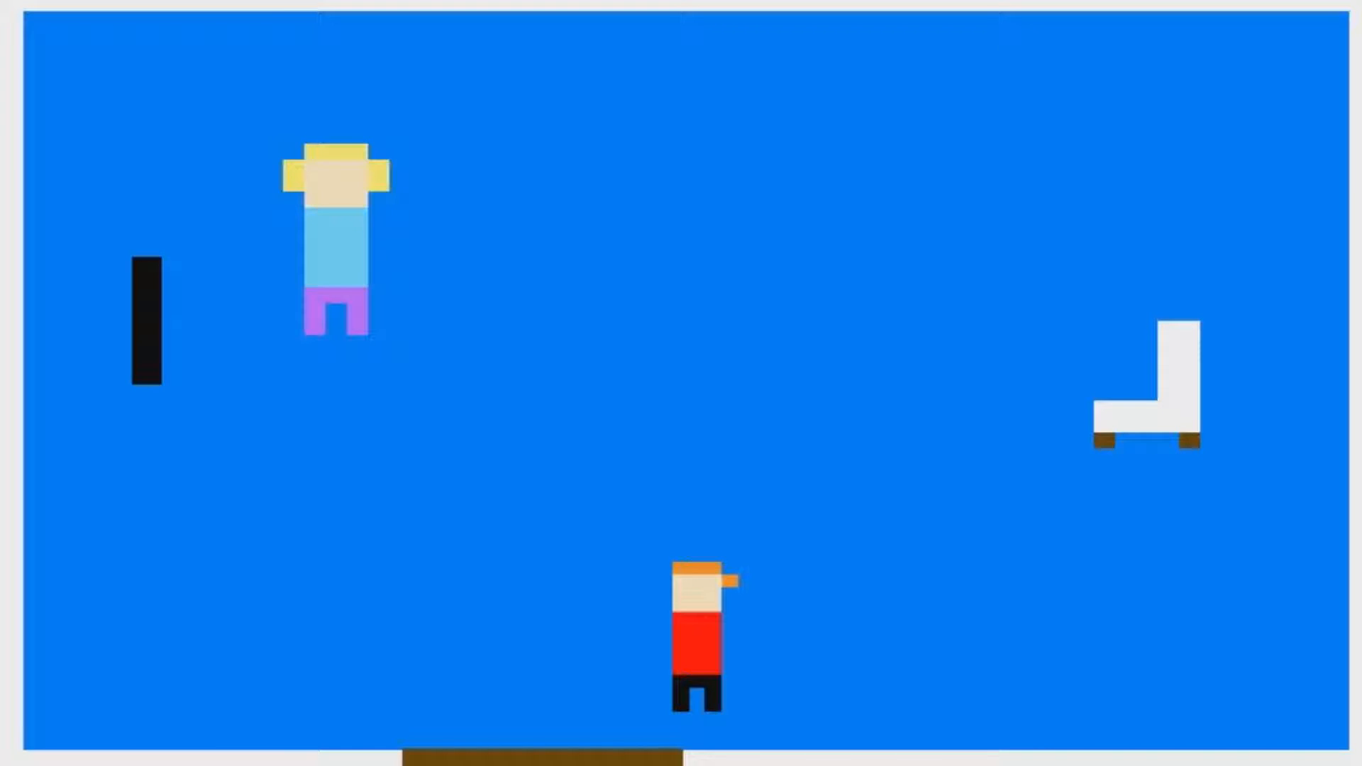